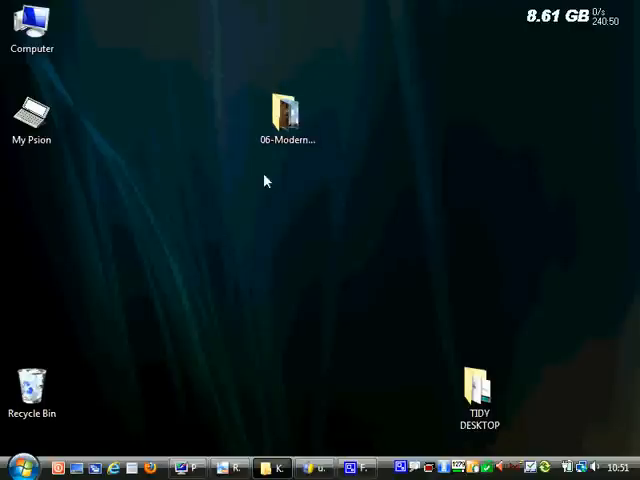
Browse the 06-ModernMcr folder, viewing the Beetham Tower photo and Modern Manchester banner.
click(288, 115)
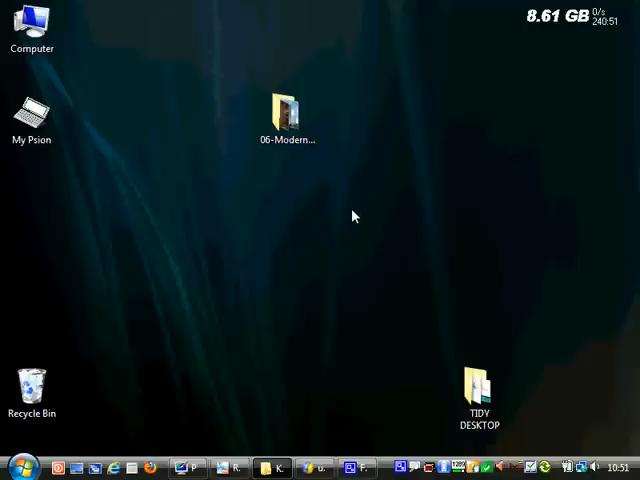
mouse_move(329, 183)
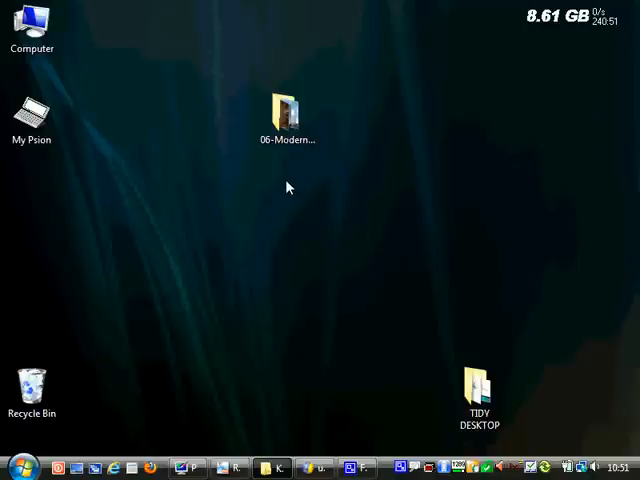
click(286, 113)
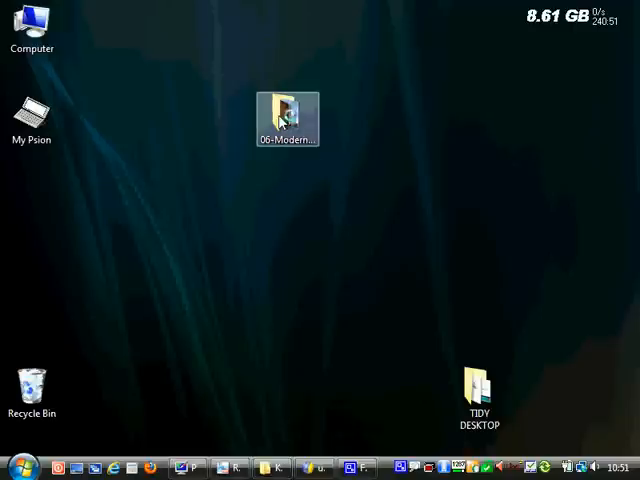
double_click(287, 118)
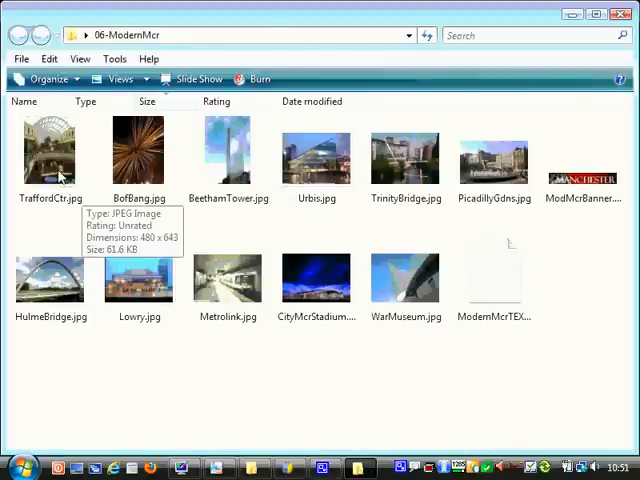
mouse_move(133, 170)
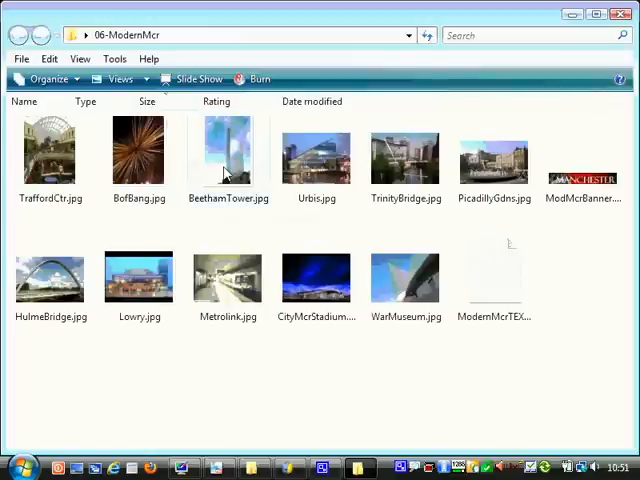
double_click(227, 152)
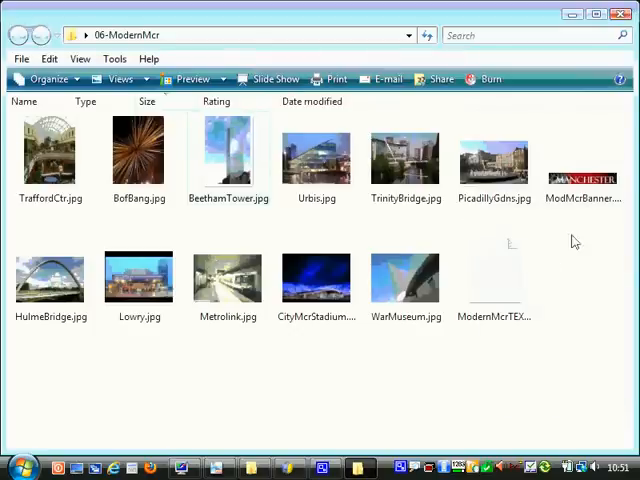
mouse_move(583, 178)
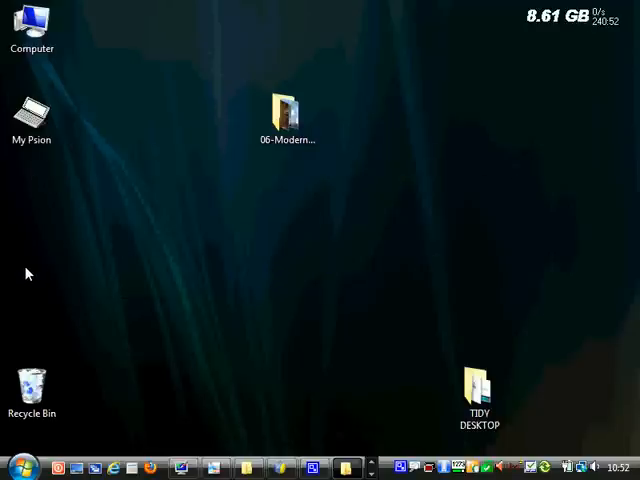
mouse_move(8, 238)
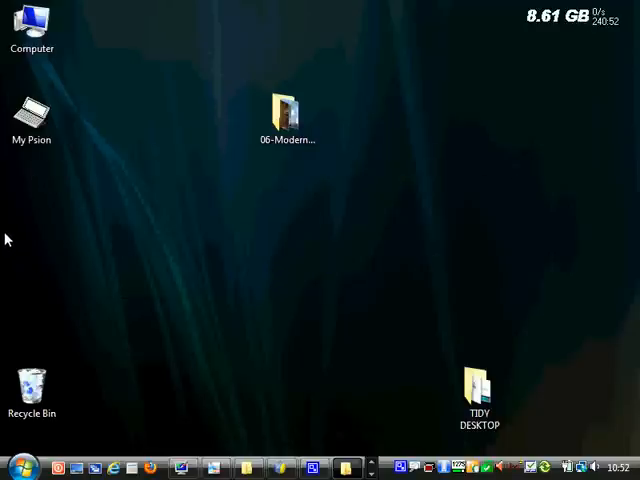
mouse_move(12, 221)
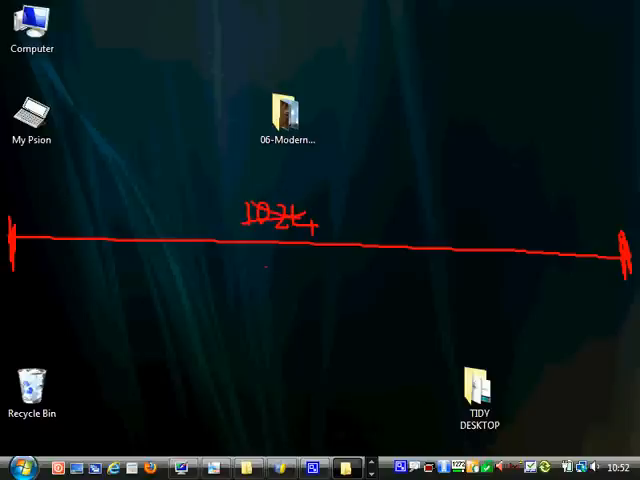
drag(252, 262, 260, 278)
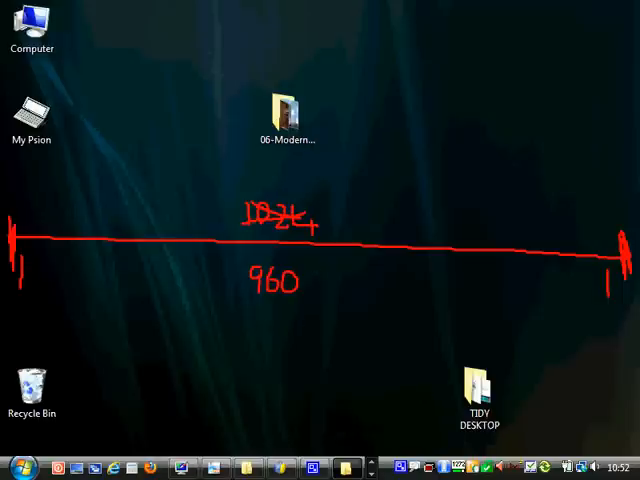
double_click(288, 110)
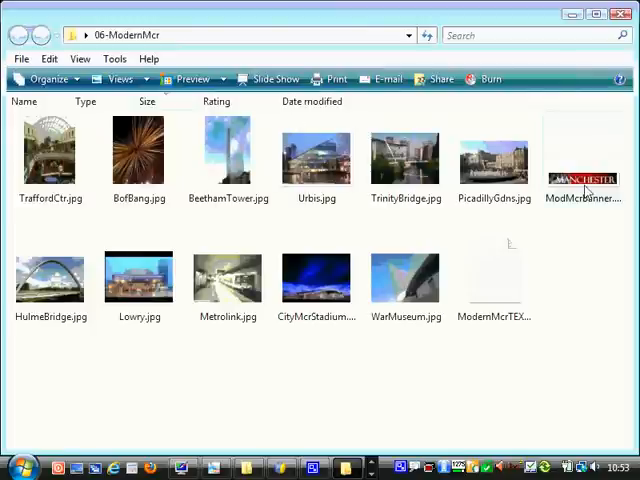
mouse_move(583, 180)
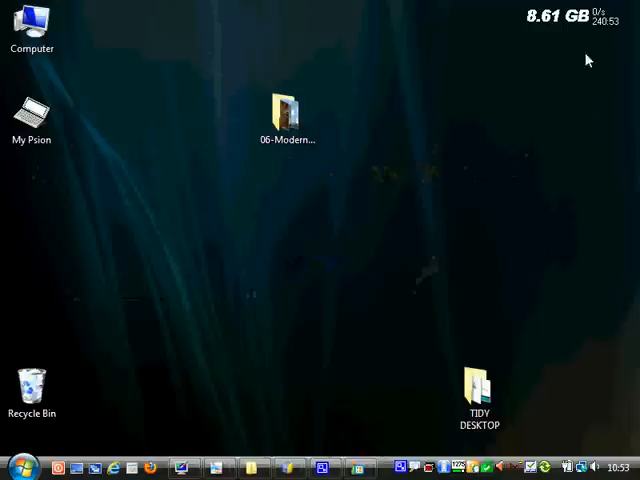
mouse_move(205, 435)
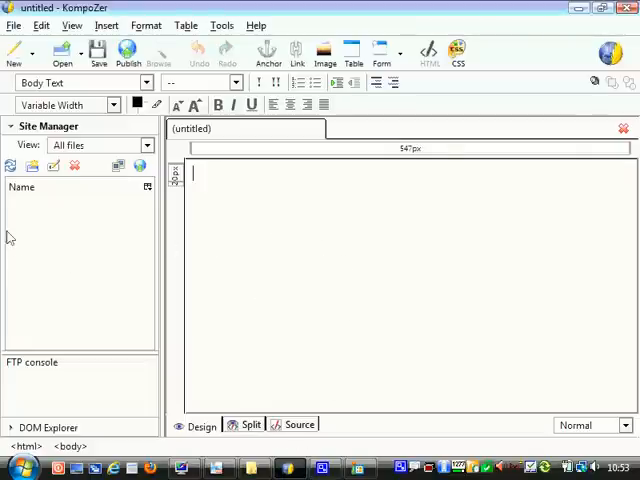
mouse_move(594, 275)
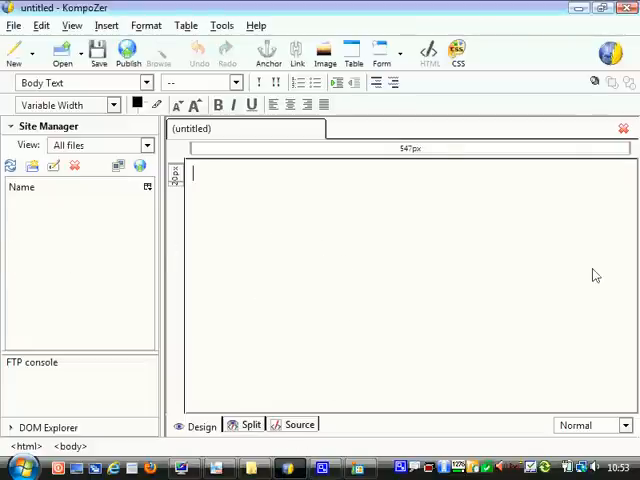
mouse_move(621, 270)
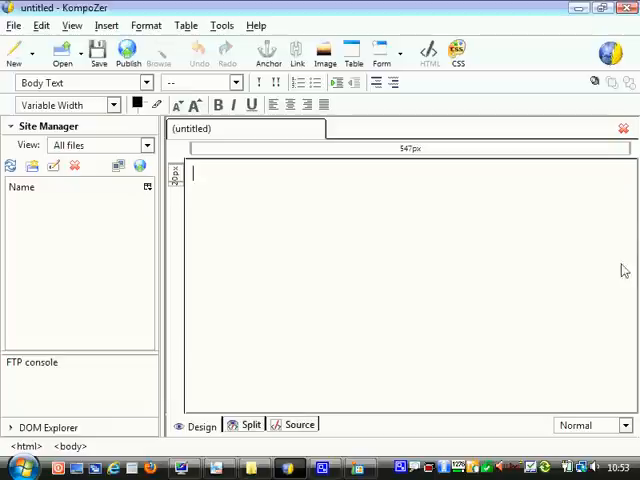
mouse_move(305, 239)
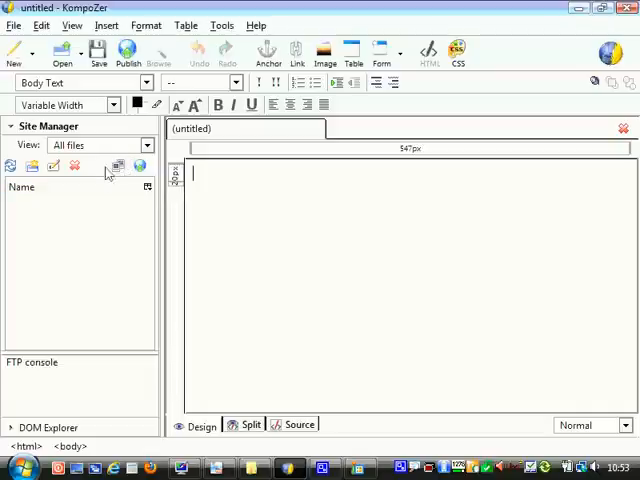
Define the ModernMcr site with the Desktop 06-ModernMcr folder as its directory.
click(117, 166)
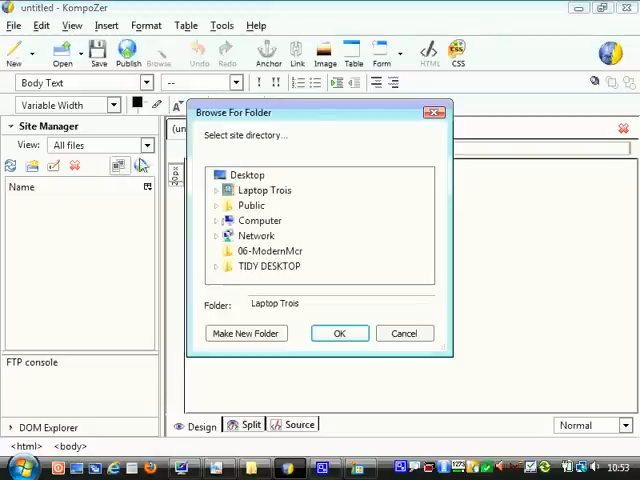
double_click(270, 251)
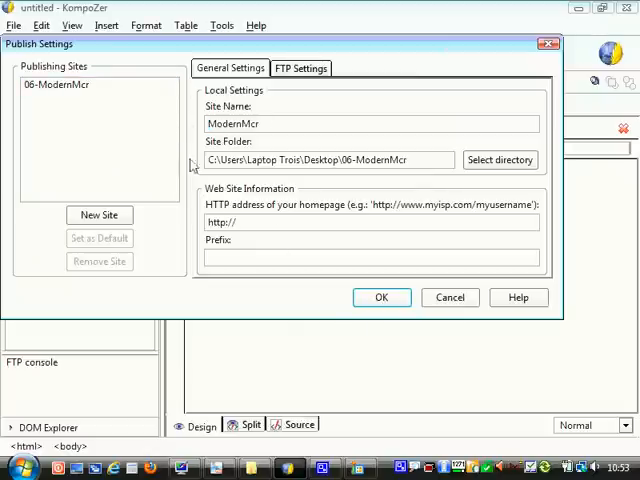
click(381, 297)
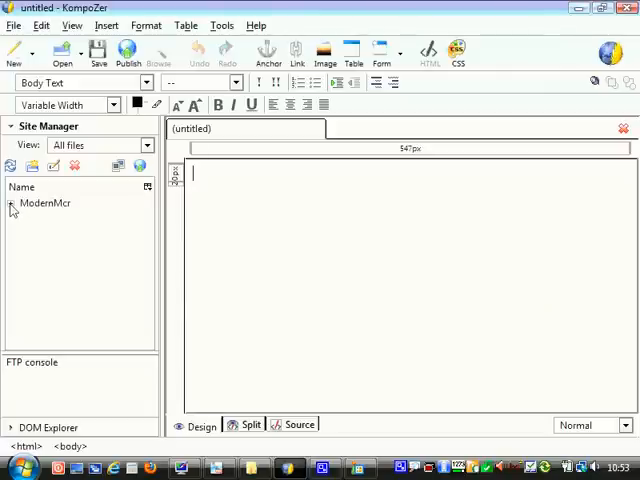
Insert ModMcrBanner from the ModernMcr site, then TraffordCtr.jpg beneath it.
click(11, 203)
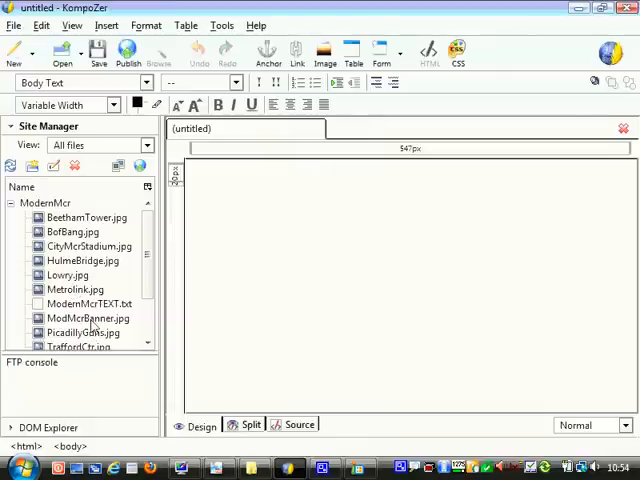
double_click(82, 318)
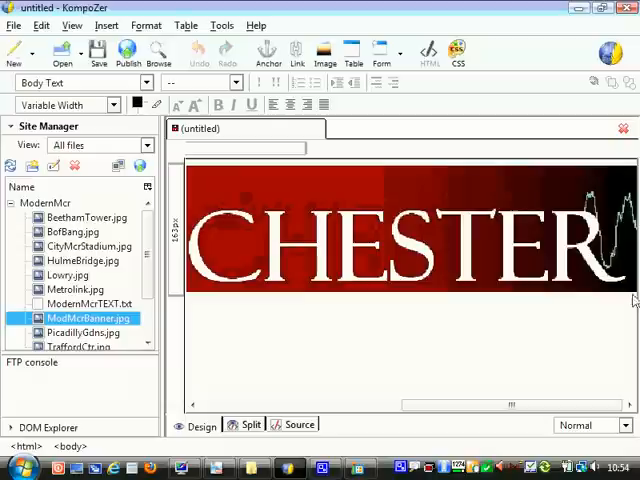
click(400, 240)
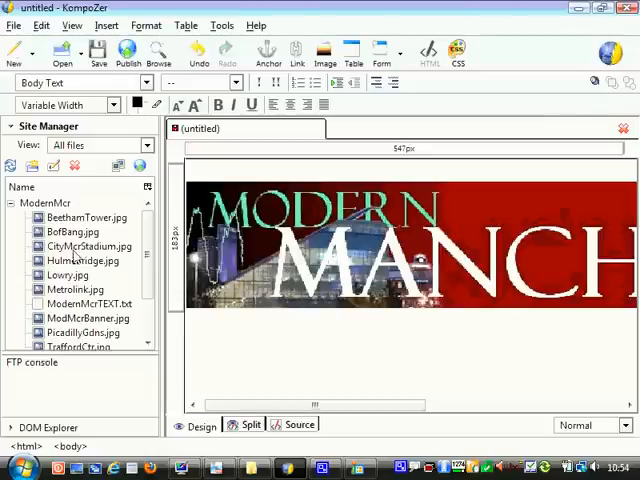
mouse_move(85, 274)
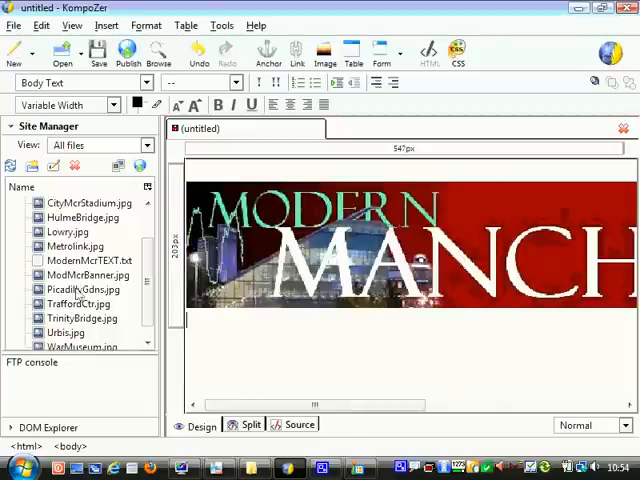
click(77, 303)
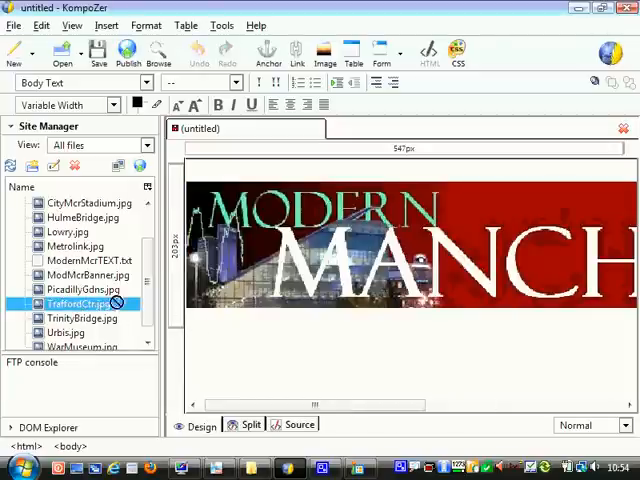
double_click(70, 303)
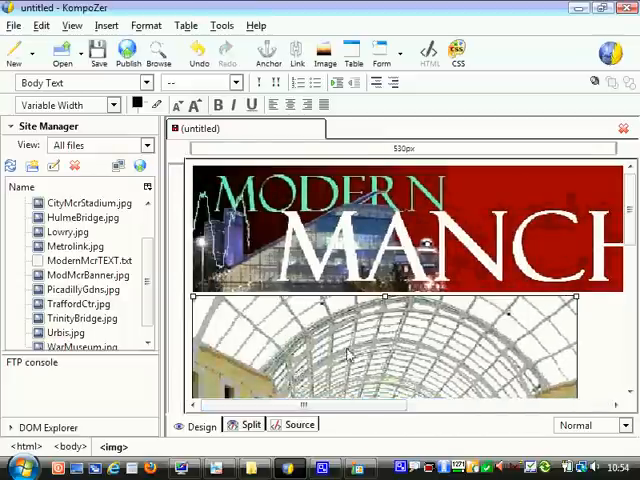
scroll(down, 3)
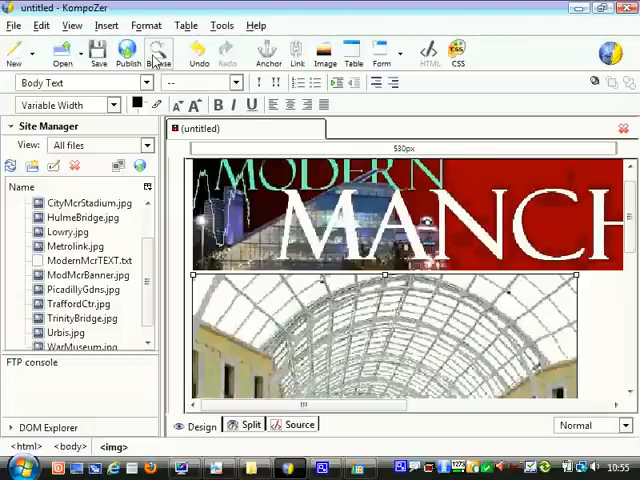
Start a browser preview, agree to save, and title the page 'manchester'.
click(158, 52)
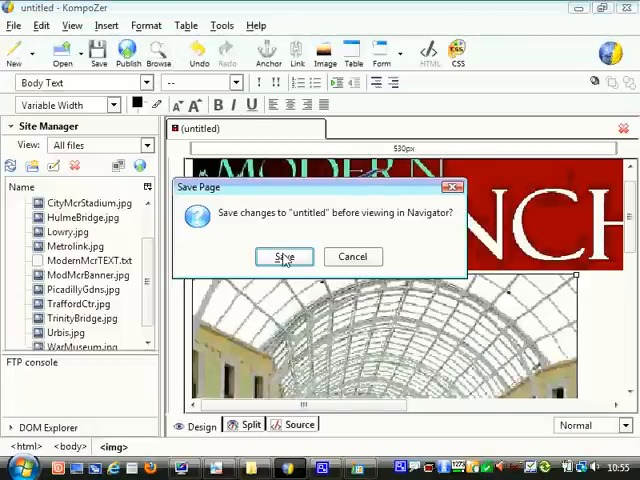
click(284, 257)
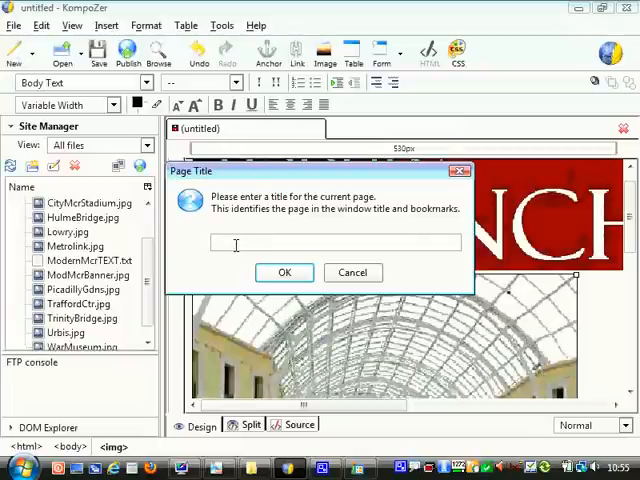
text(ma)
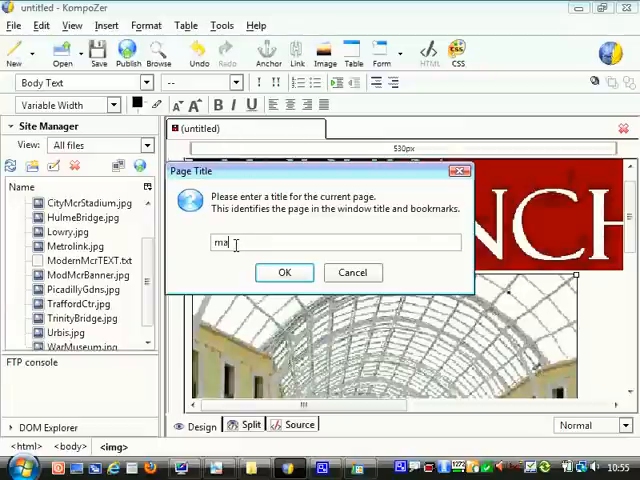
text(nchester)
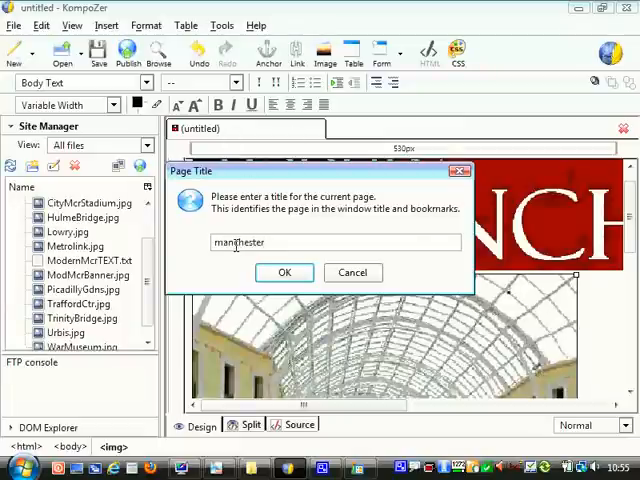
click(284, 272)
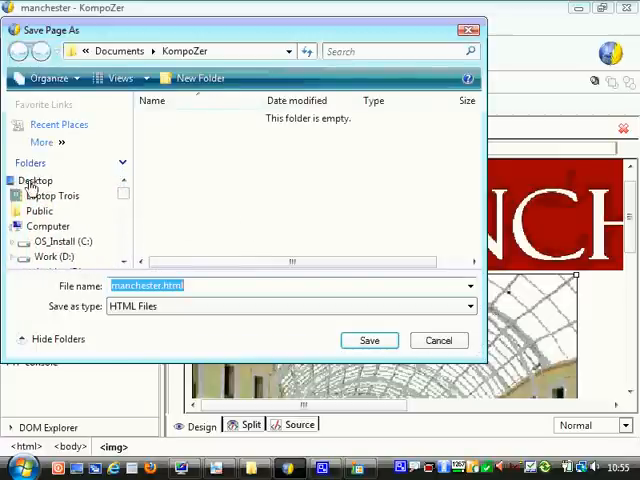
Save the page as index.html in Desktop > 06-ModernMcr.
click(35, 180)
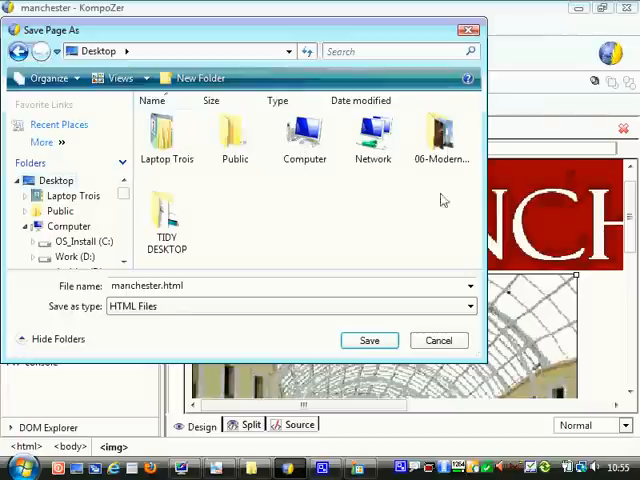
mouse_move(442, 135)
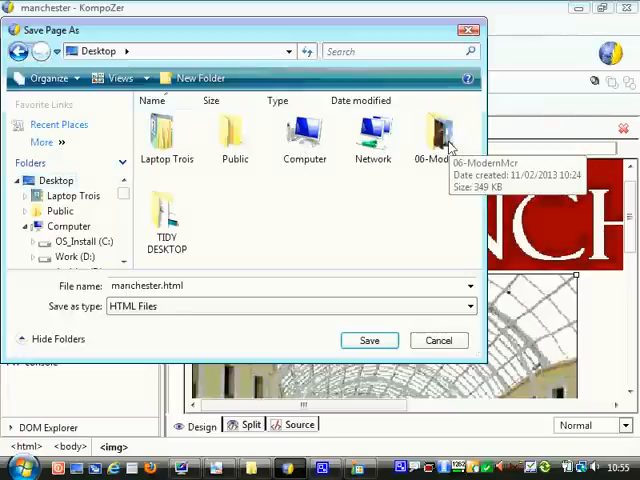
double_click(436, 130)
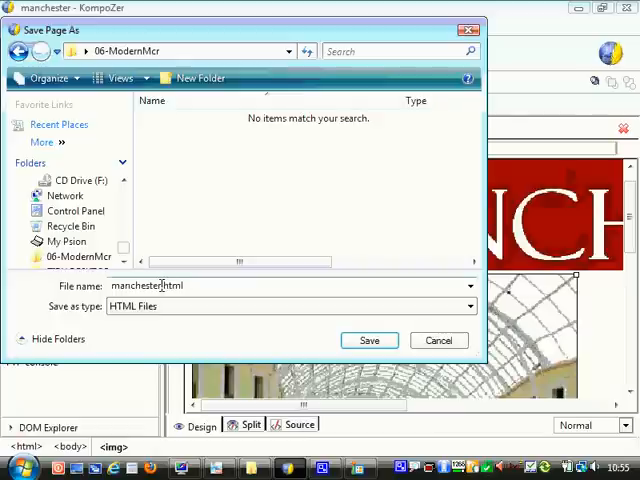
double_click(135, 285)
text(index)
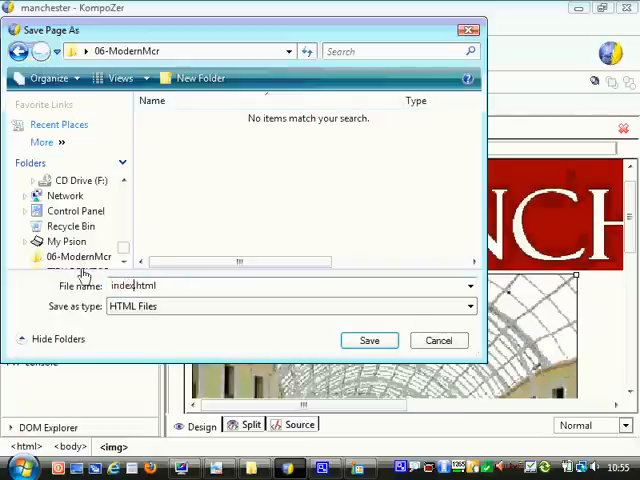
click(369, 340)
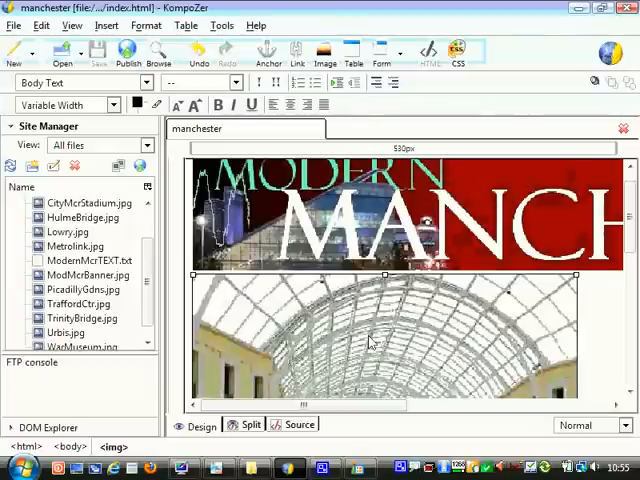
mouse_move(370, 340)
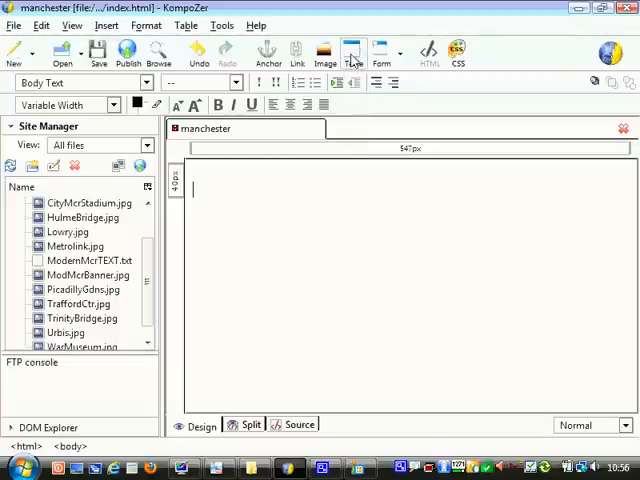
mouse_move(353, 52)
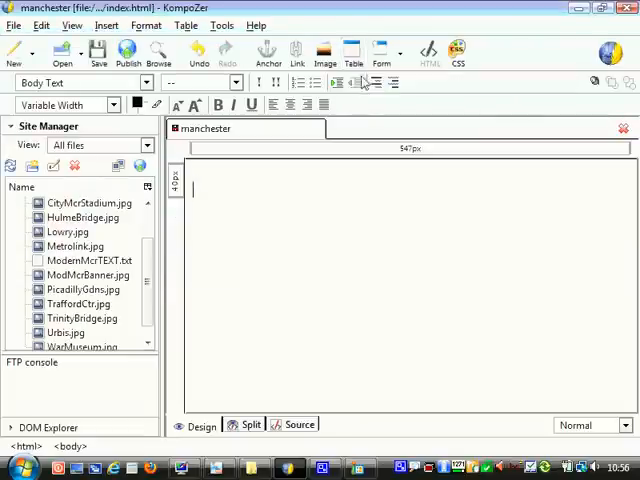
Insert a table of 3 rows and 2 columns, 960 pixels wide, border 0.
click(353, 52)
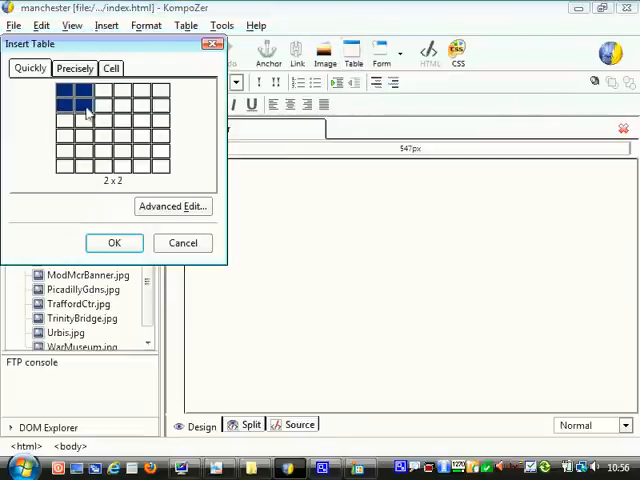
mouse_move(98, 147)
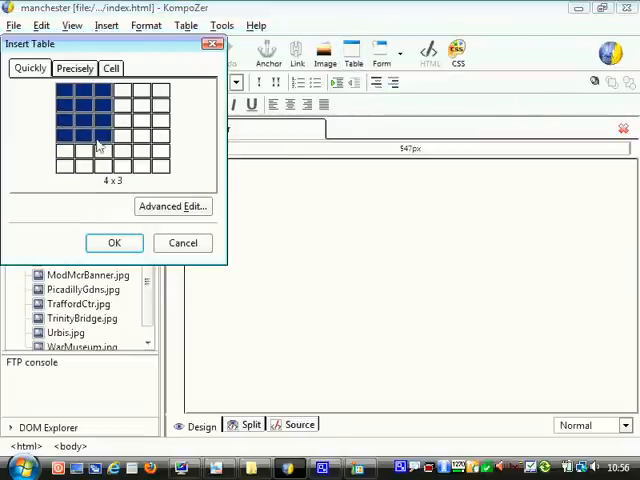
mouse_move(73, 160)
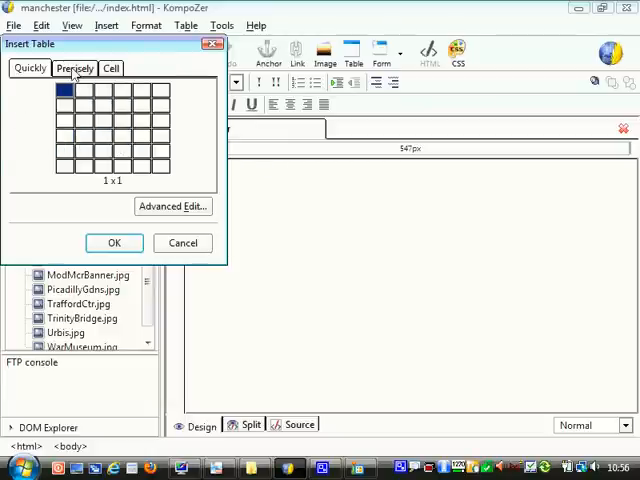
click(74, 68)
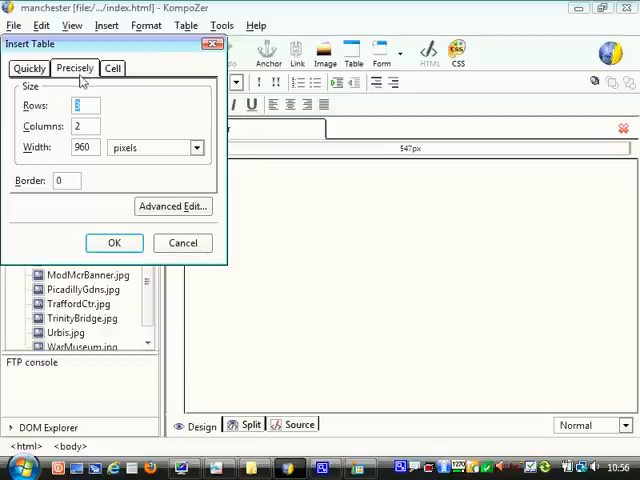
text(3)
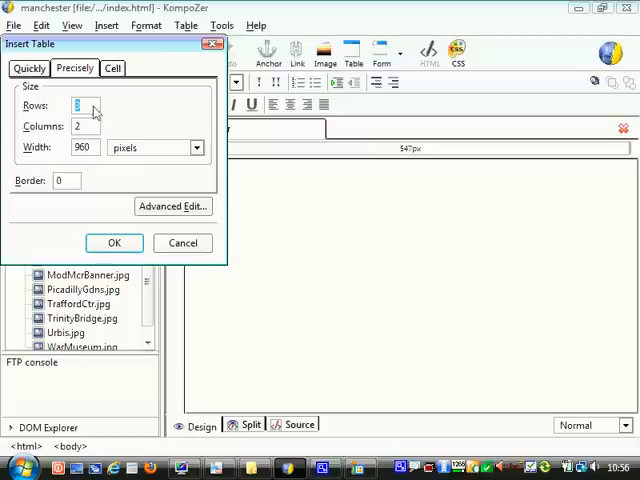
click(93, 101)
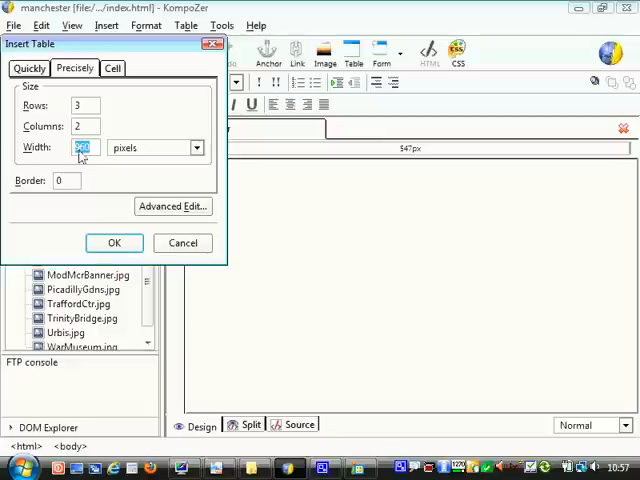
text(960)
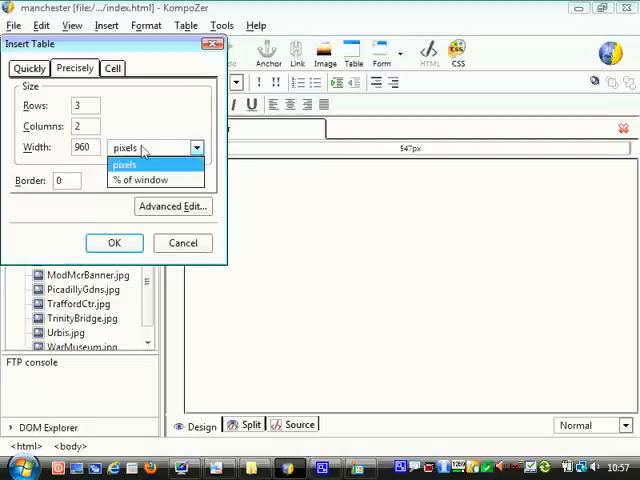
click(124, 148)
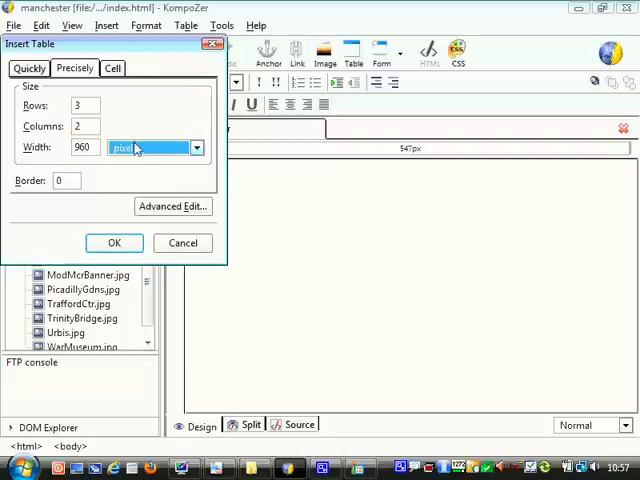
click(196, 147)
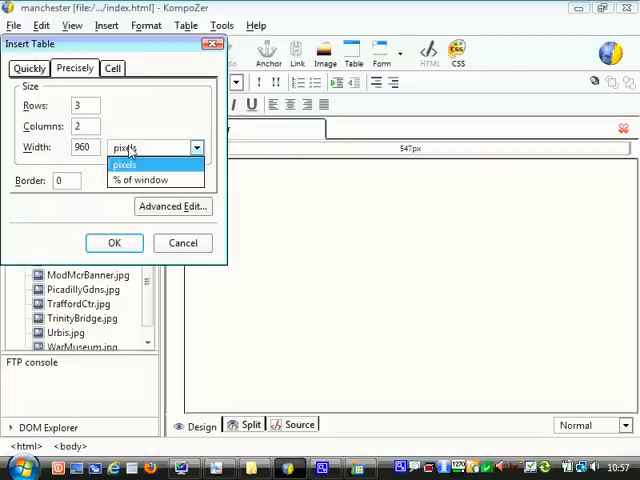
click(124, 164)
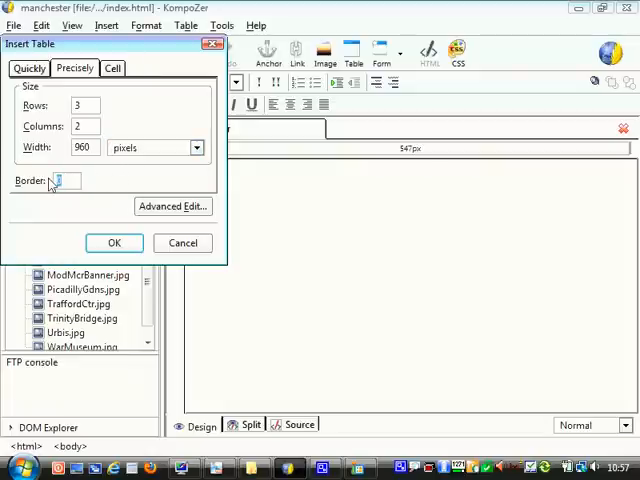
text(0)
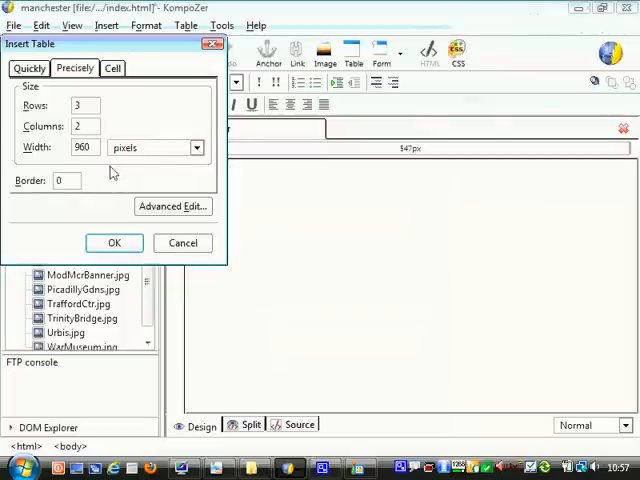
click(114, 242)
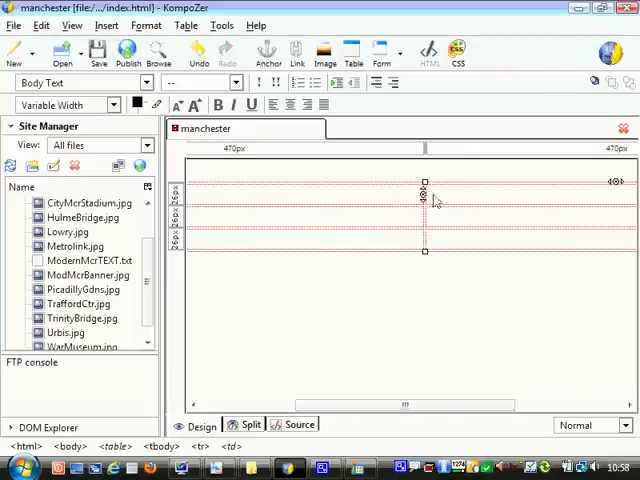
Widen the table's first column, narrowing the second column.
click(424, 193)
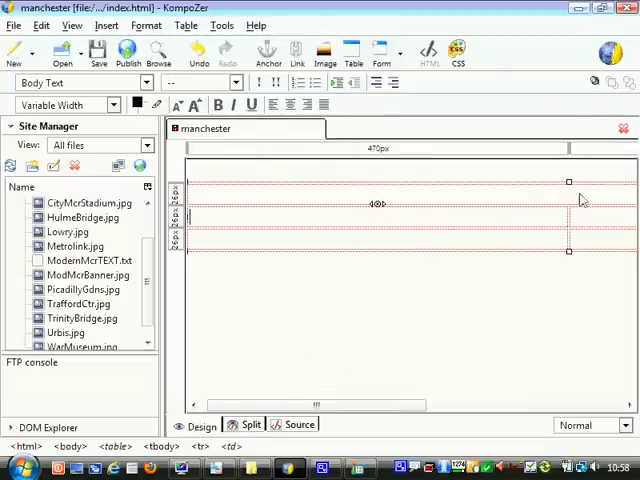
mouse_move(590, 195)
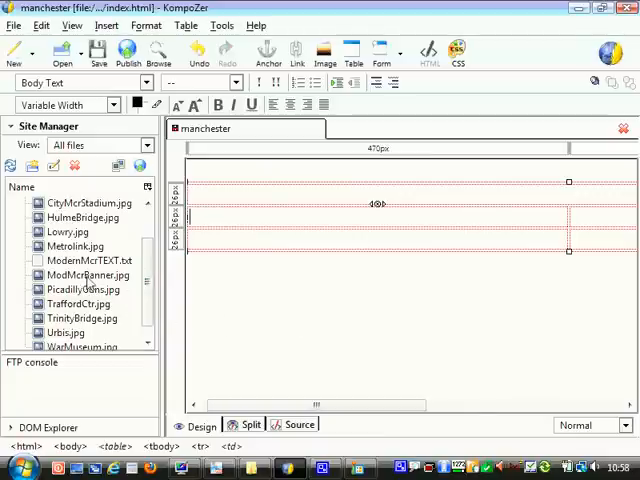
Place ModMcrBanner.jpg in the top row and TraffordCtr.jpg in the row below.
click(89, 275)
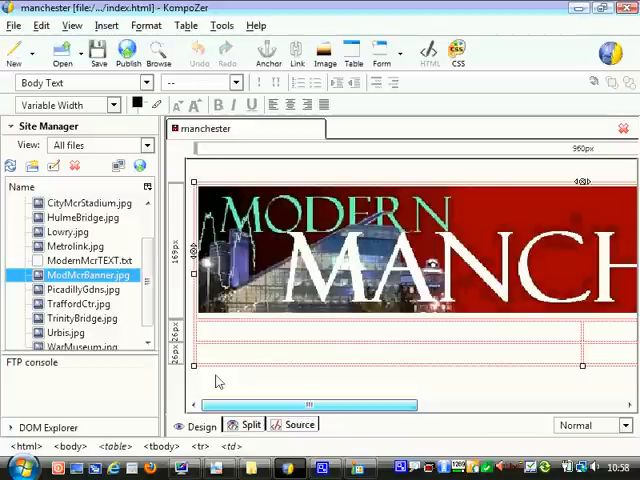
scroll(right, 3)
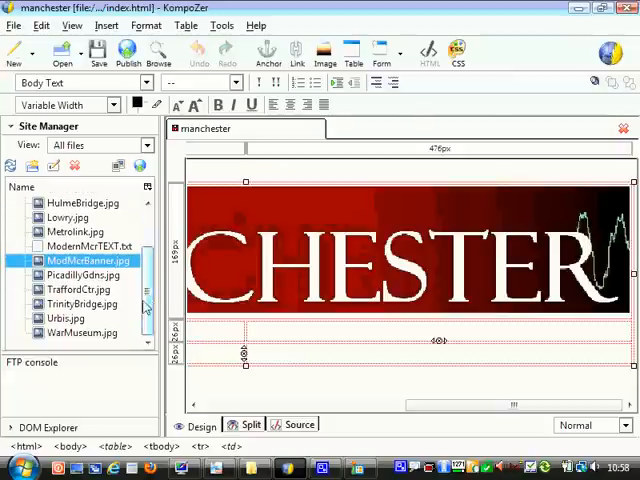
click(81, 289)
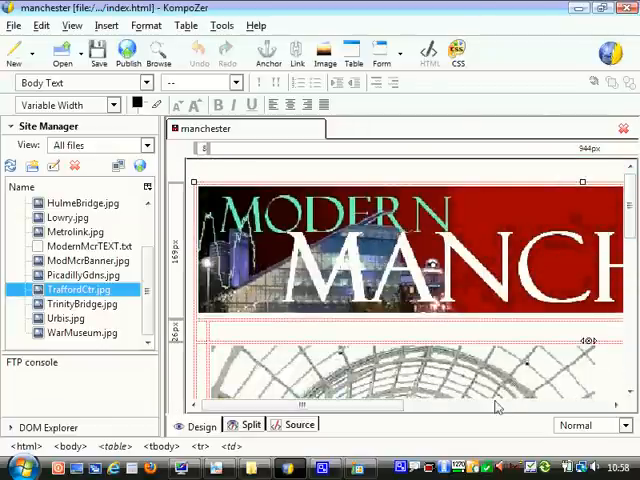
Drag the column borders so the empty left cell is 472px beside the photo.
scroll(right, 3)
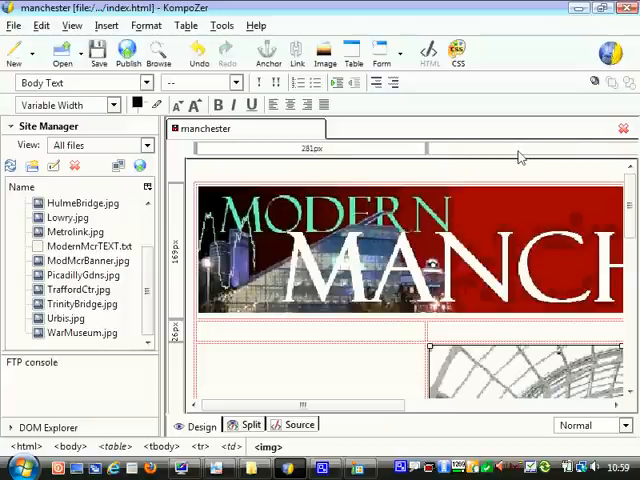
drag(420, 148, 520, 148)
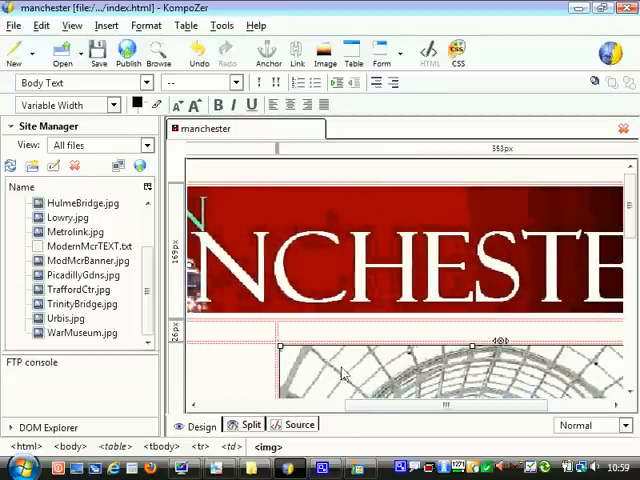
mouse_move(305, 155)
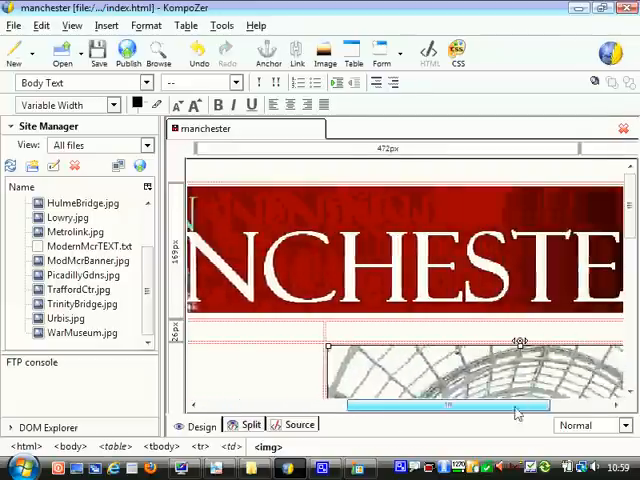
drag(519, 404, 375, 404)
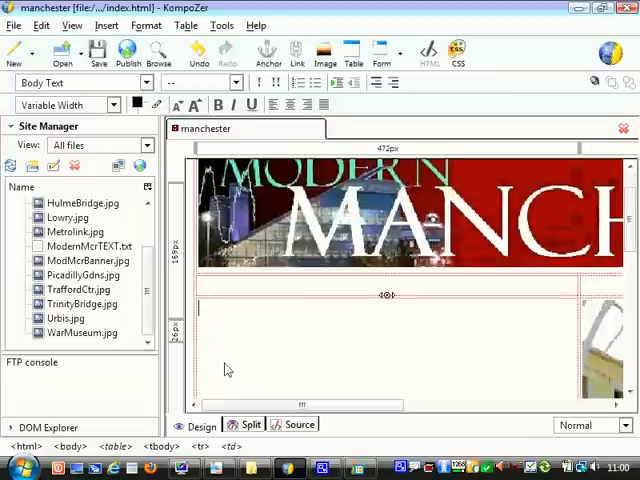
Open ModernMcrTEXT.txt from Site Manager and scroll to the Trafford Centre text.
scroll(down, 3)
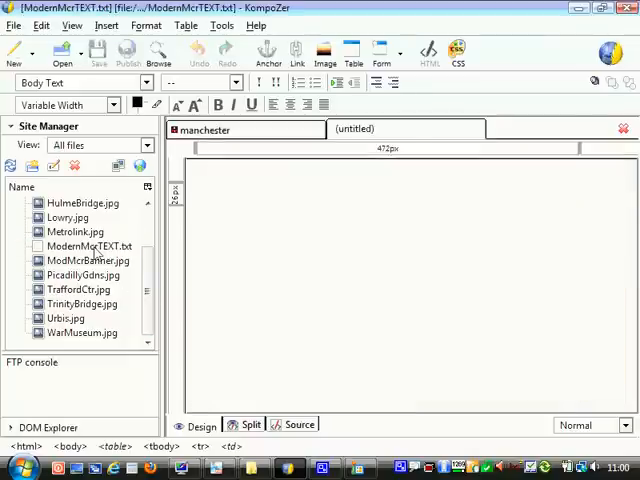
double_click(88, 246)
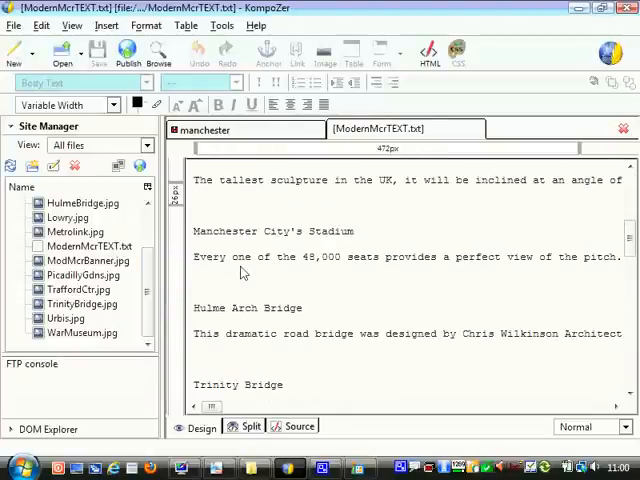
scroll(down, 3)
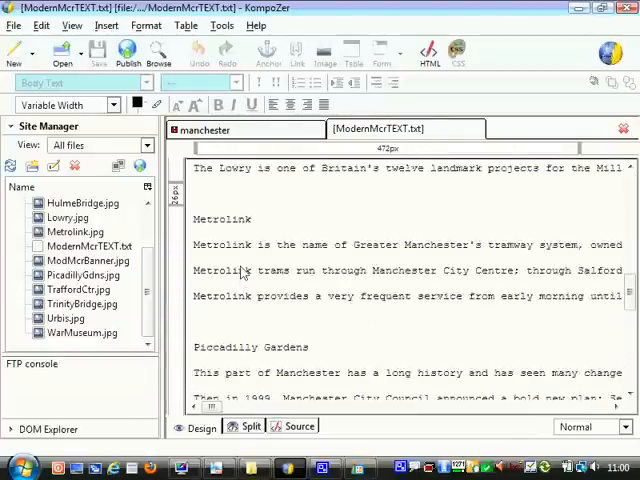
scroll(down, 3)
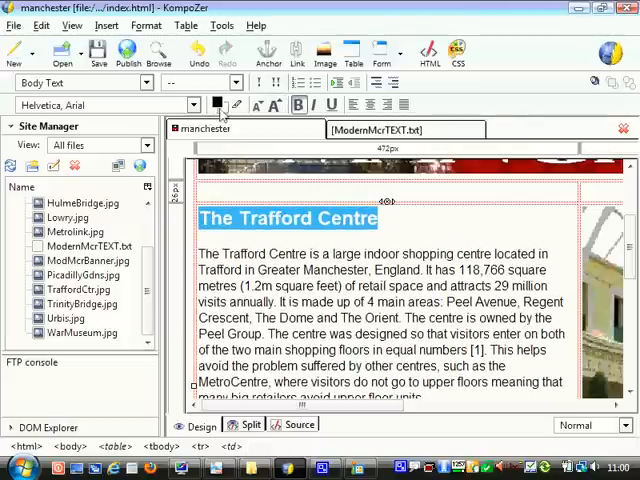
Pick red from the text colour swatch for The Trafford Centre heading.
click(217, 104)
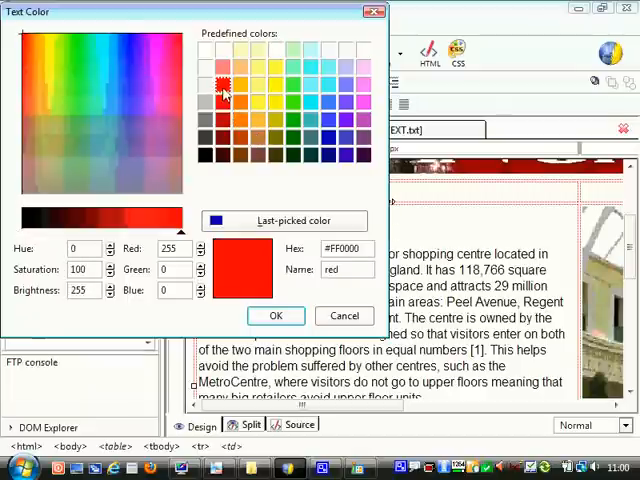
click(275, 315)
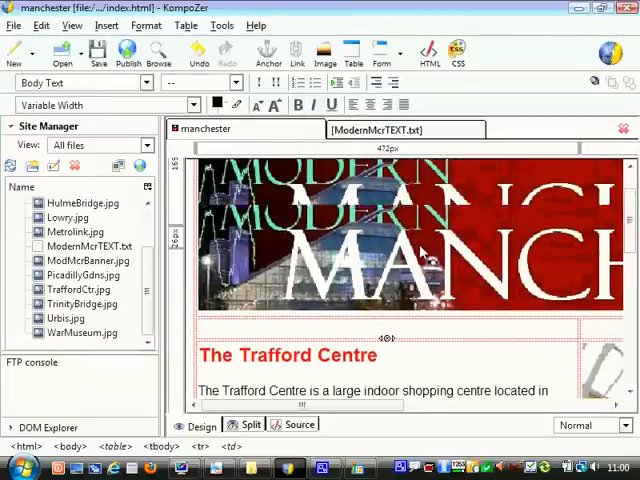
scroll(down, 3)
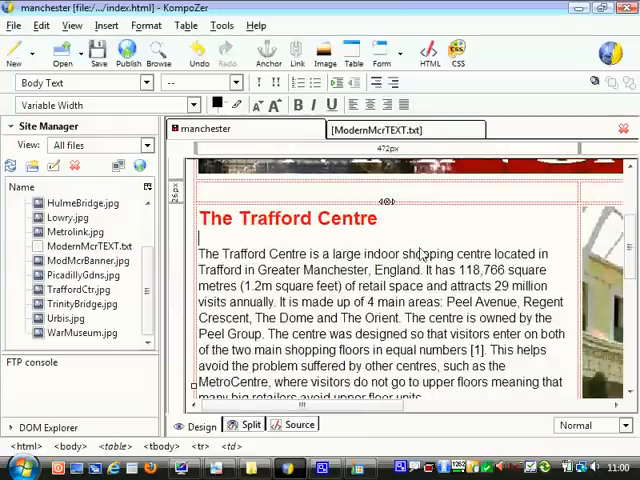
mouse_move(357, 220)
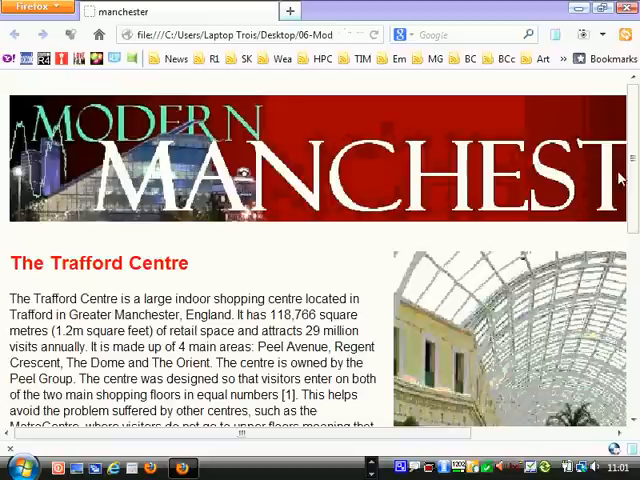
mouse_move(636, 290)
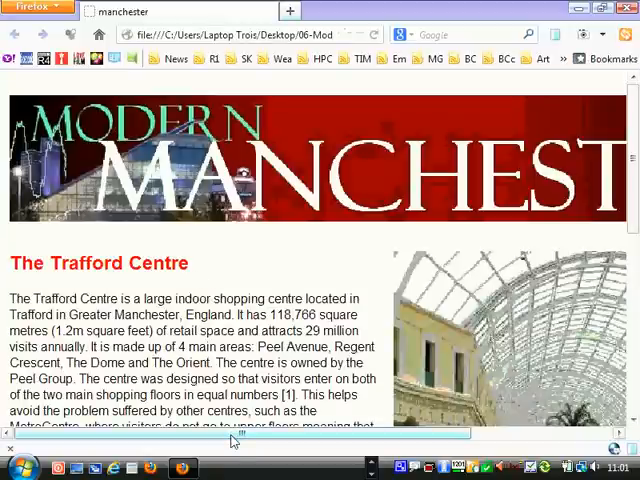
Scroll horizontally in Firefox to inspect the full width of the Modern Manchester banner.
drag(235, 433, 320, 433)
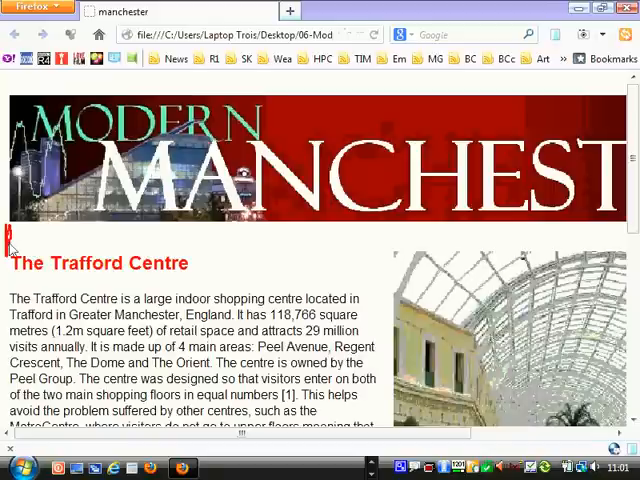
drag(10, 243, 625, 262)
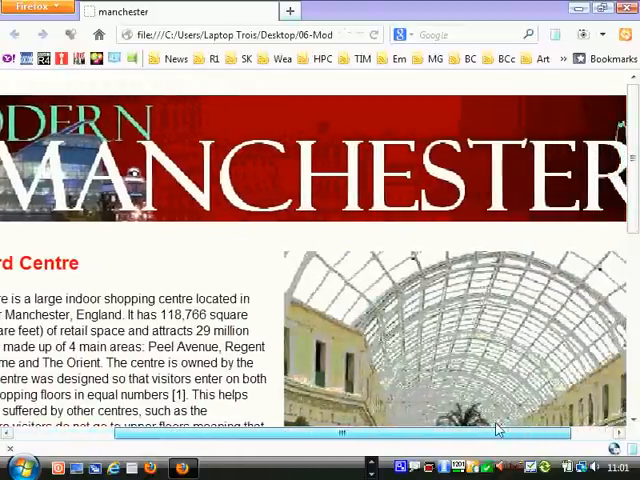
scroll(right, 3)
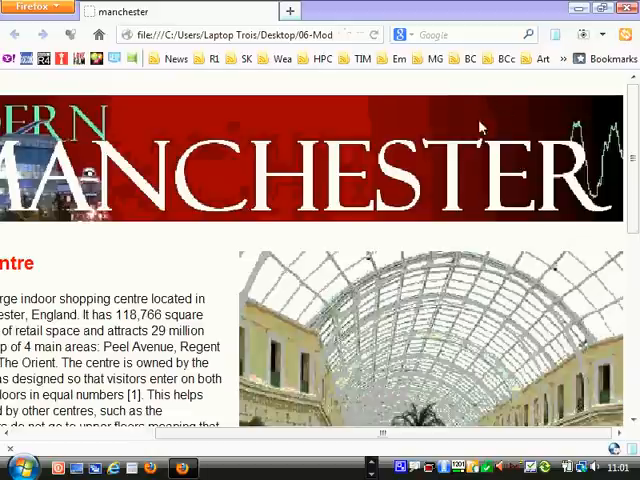
mouse_move(510, 352)
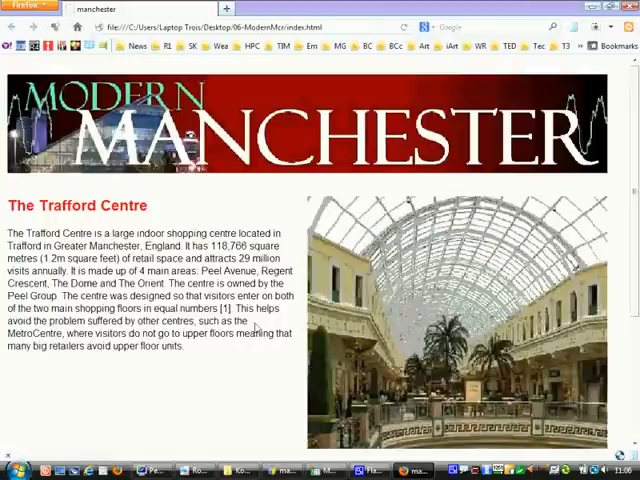
mouse_move(178, 208)
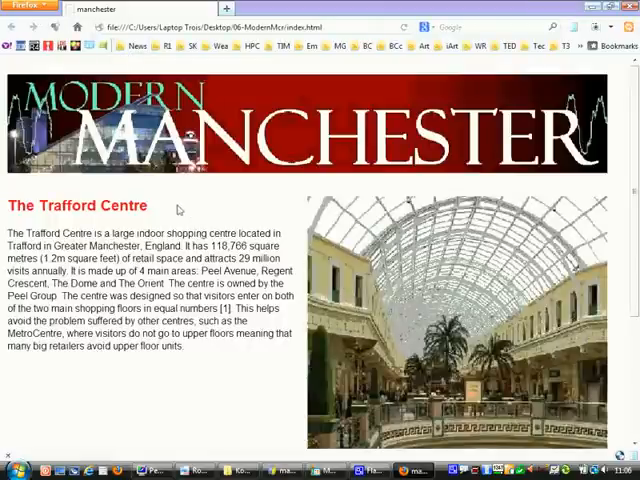
scroll(down, 3)
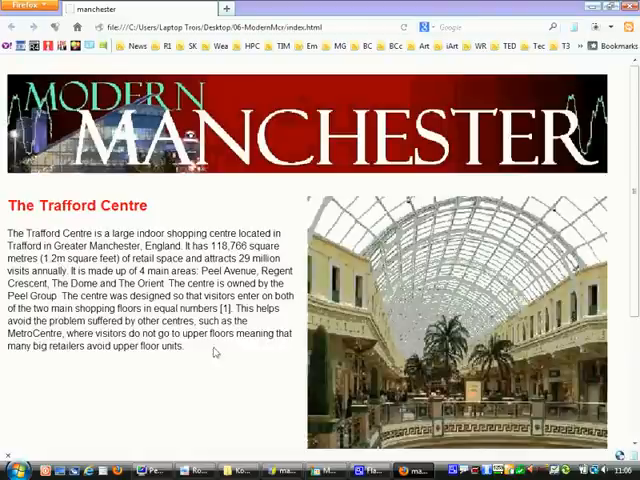
mouse_move(91, 189)
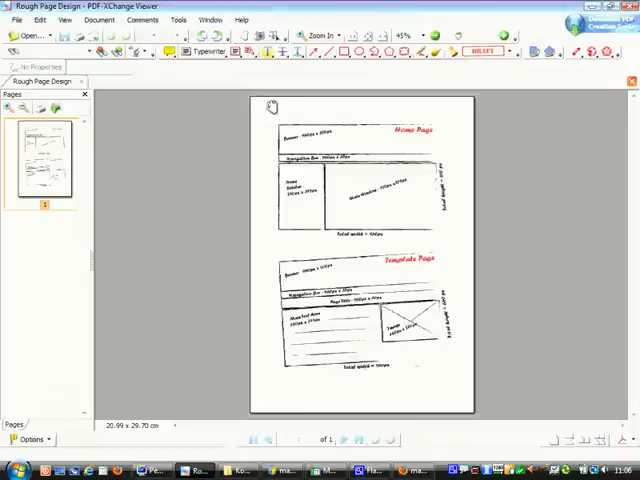
mouse_move(343, 125)
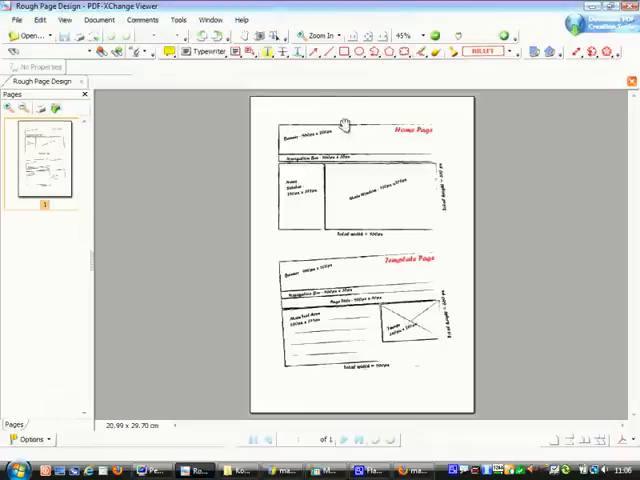
Open the View menu of the Rough Page Design PDF to reach Rotate View.
click(64, 19)
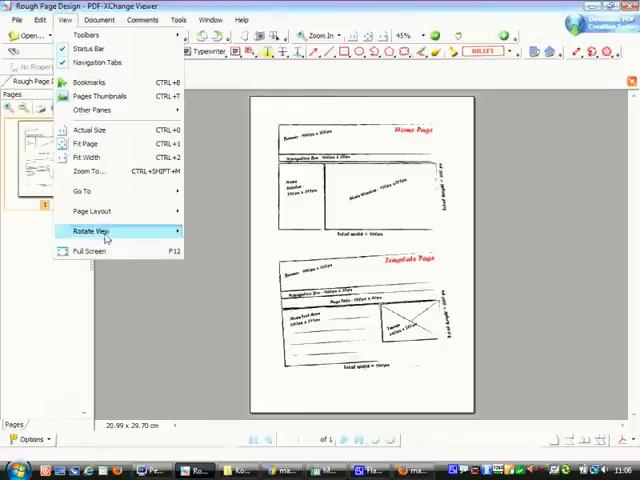